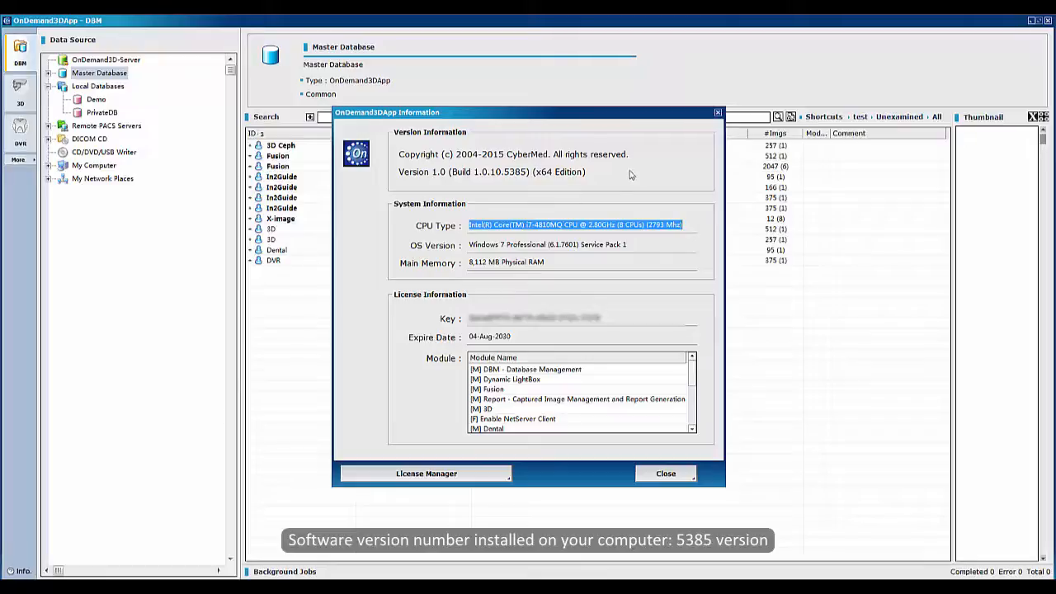
mouse_move(535, 188)
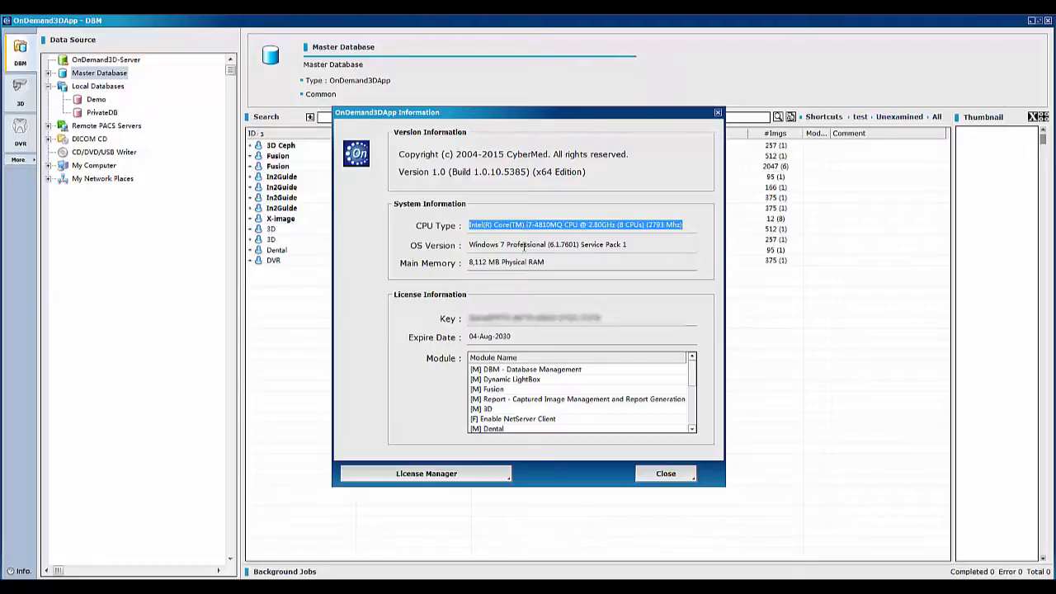
mouse_move(646, 313)
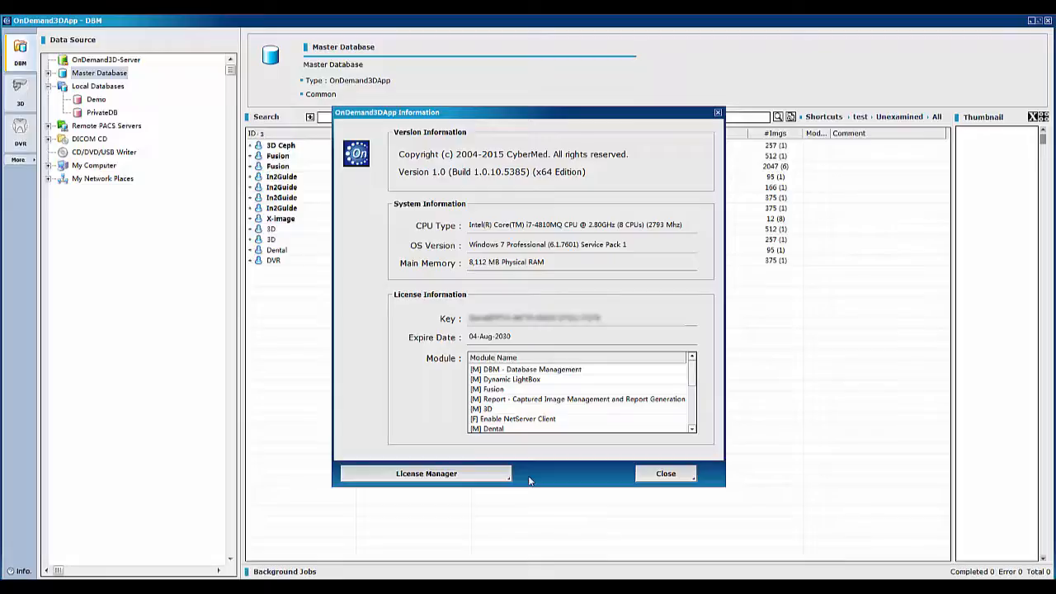
Step: Launch the Cybermed License Manager and refresh to list nine activated product licenses with expiry dates
click(426, 473)
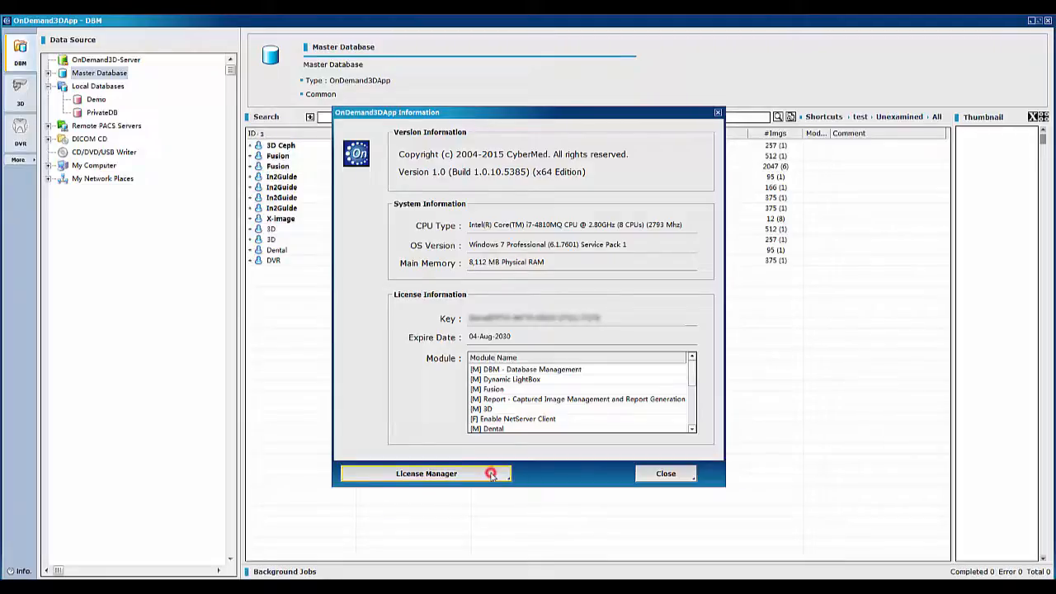
click(426, 473)
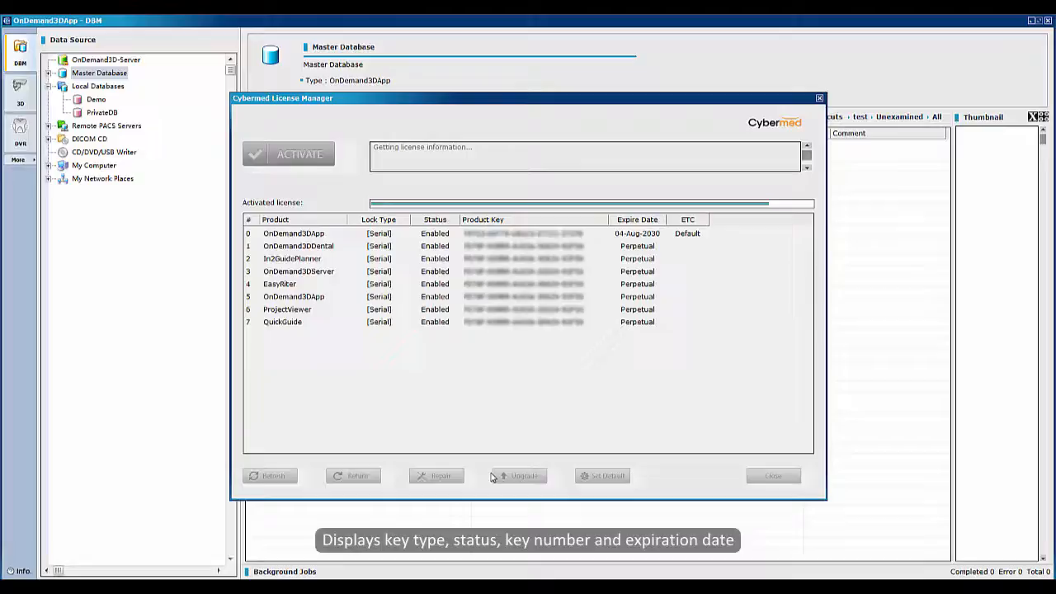
click(271, 475)
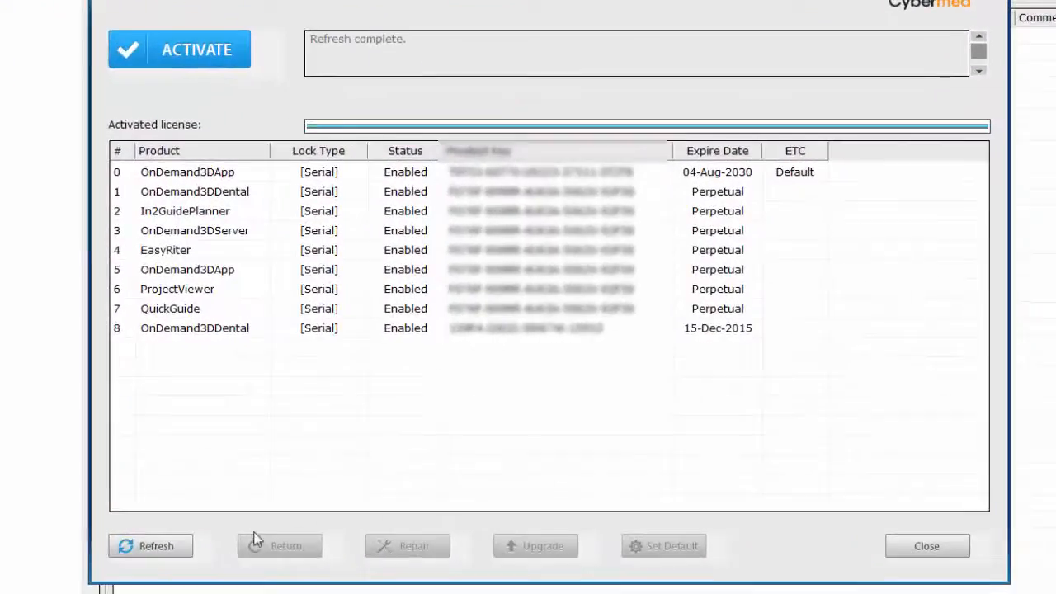
click(150, 546)
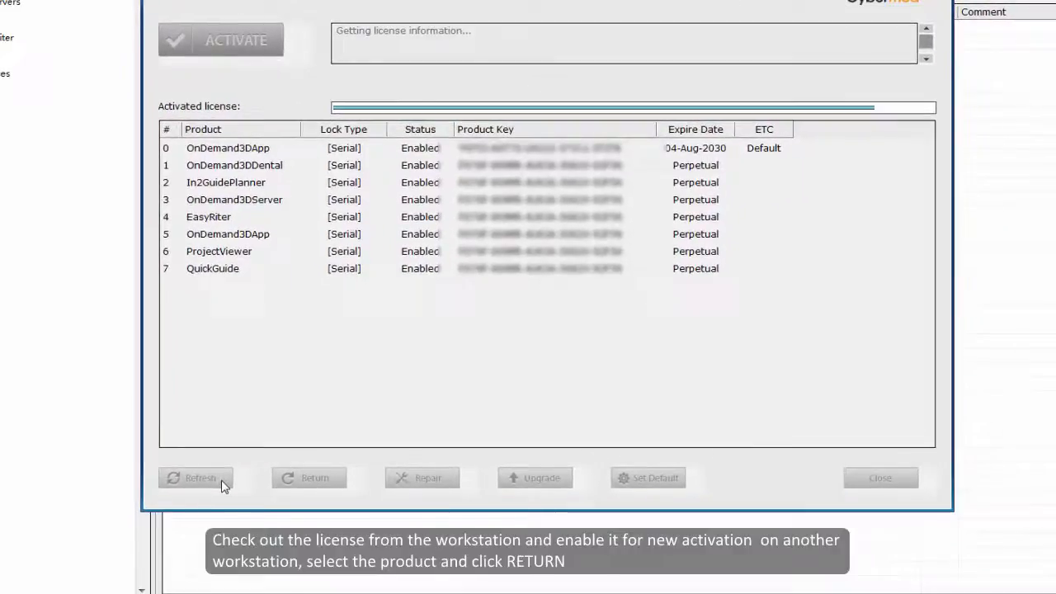
click(195, 478)
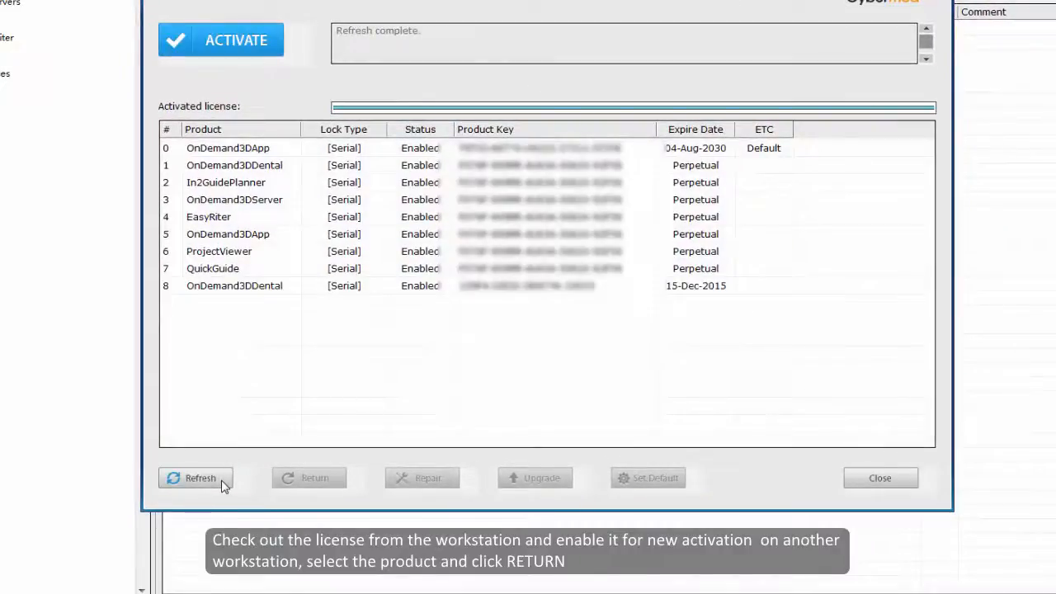
click(195, 477)
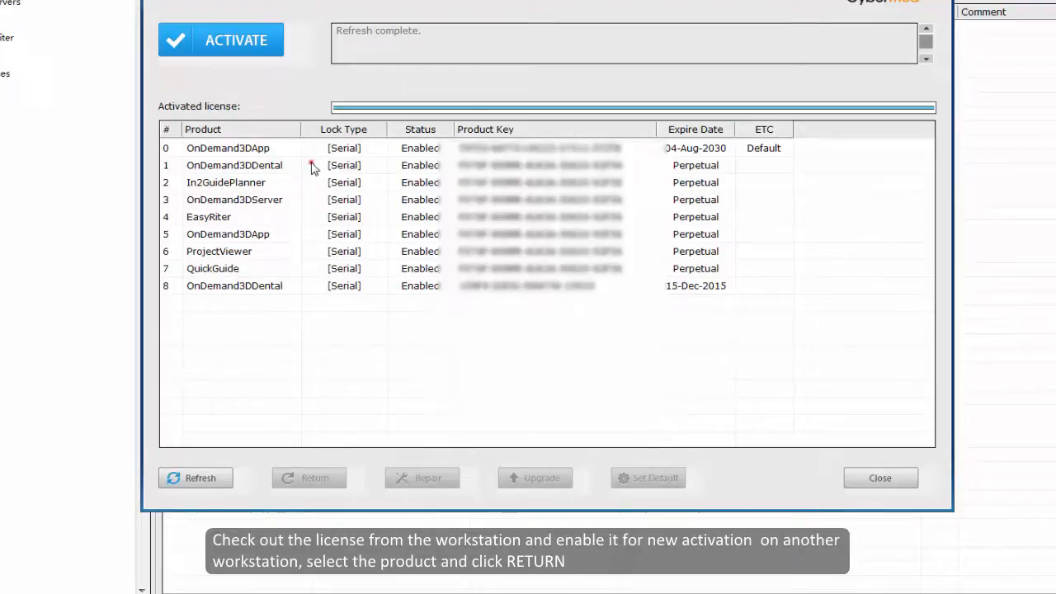
Step: Return the perpetual OnDemand3DDental license and upgrade so only OnDemand3DApp and OnDemand3DDental remain
click(308, 478)
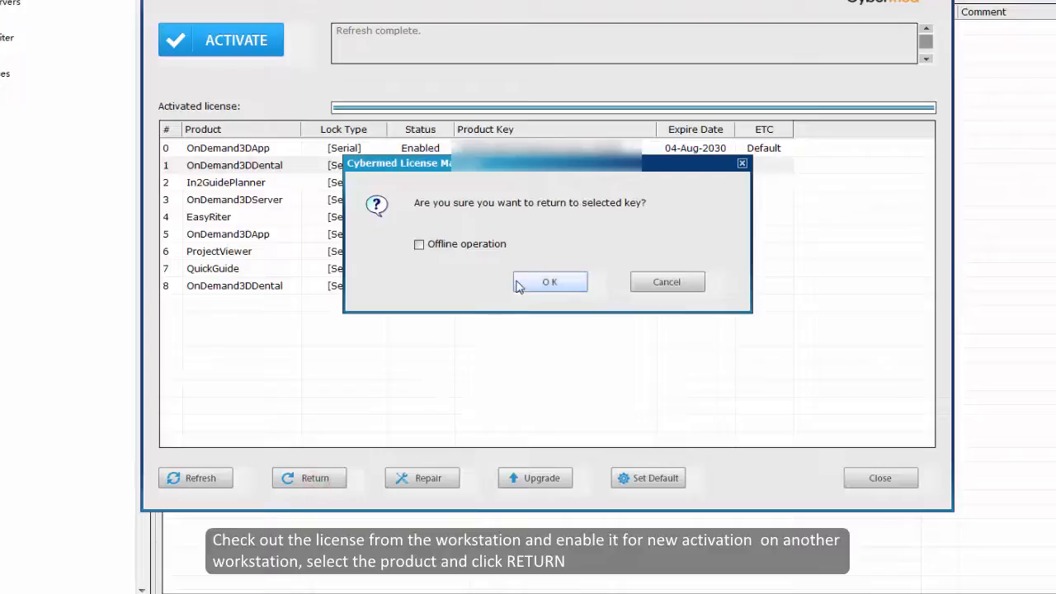
click(549, 281)
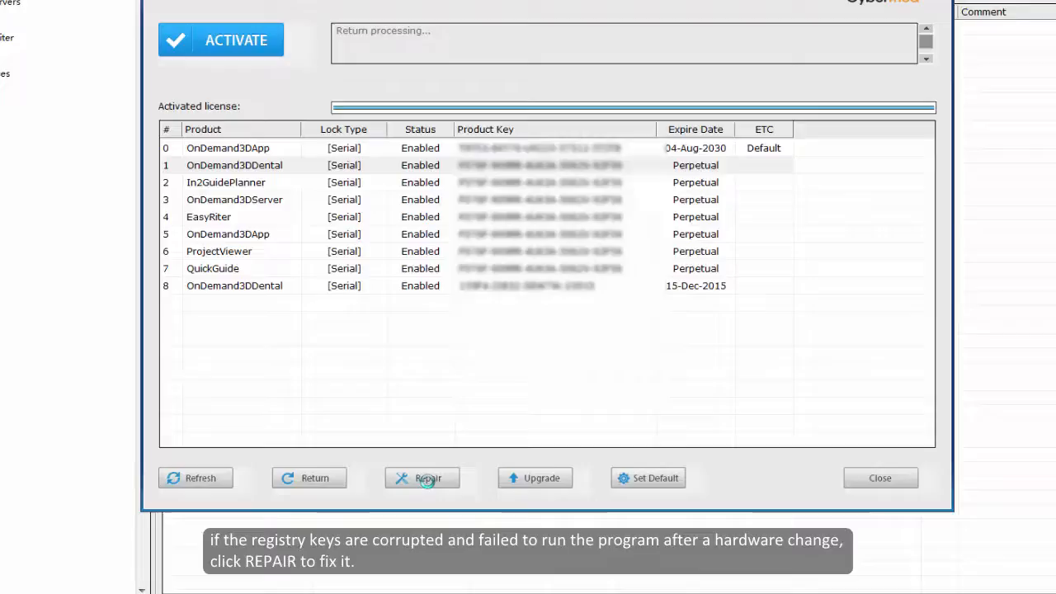
mouse_move(541, 487)
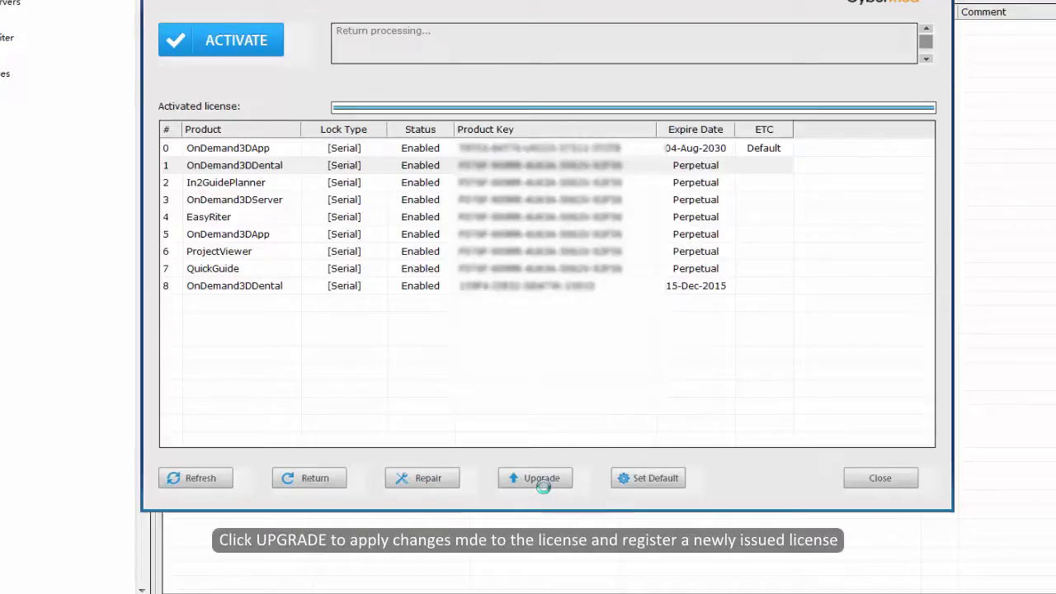
click(535, 478)
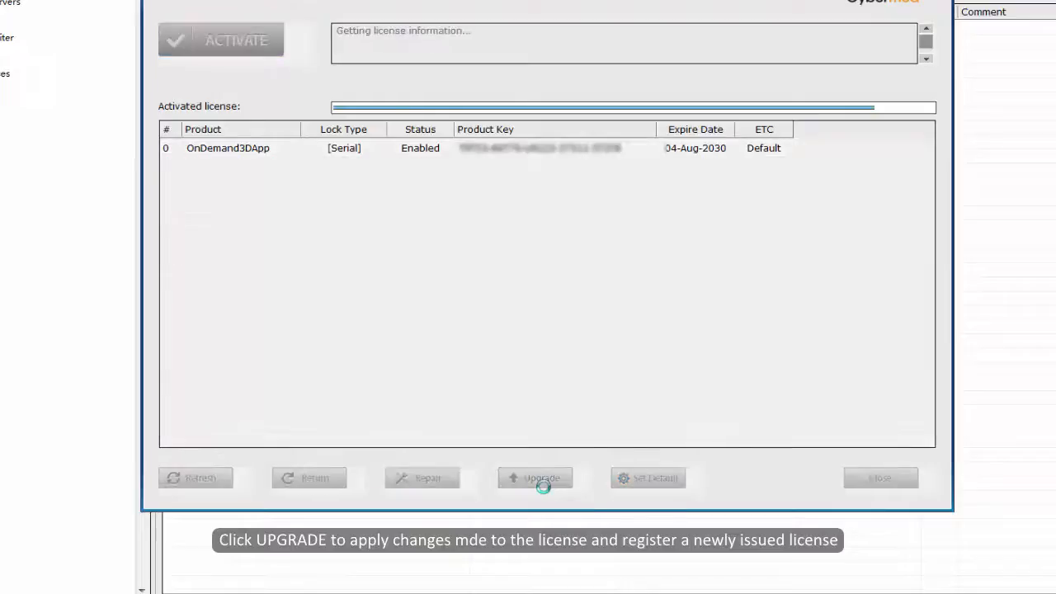
mouse_move(536, 478)
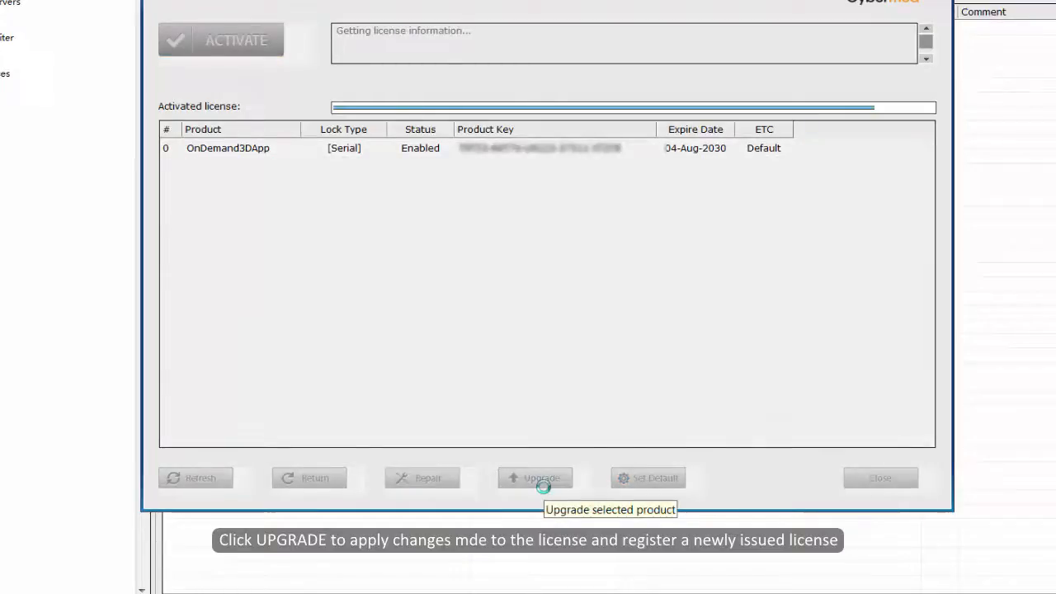
click(195, 477)
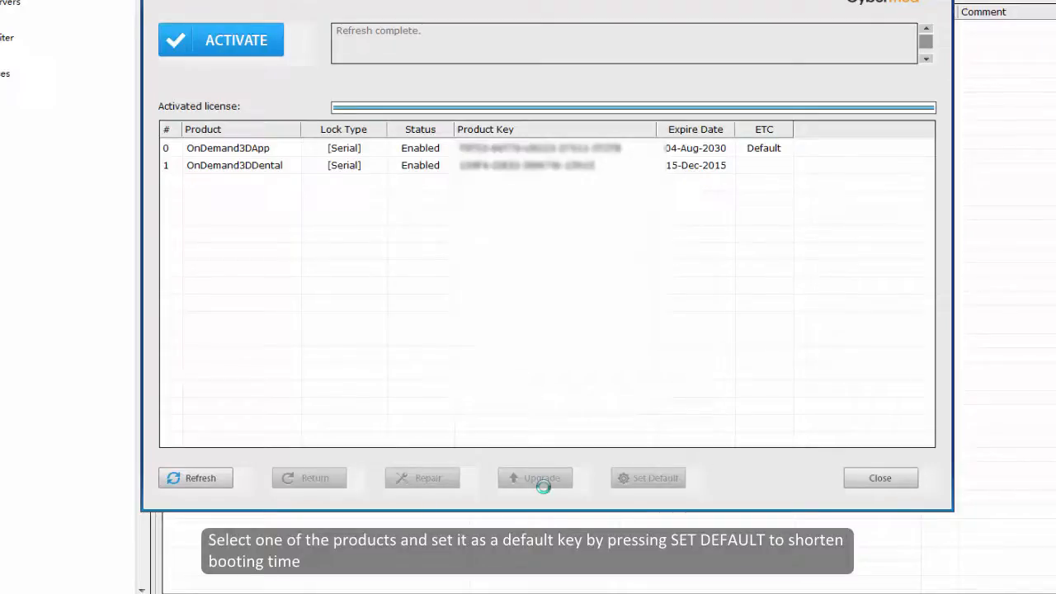
Step: Set OnDemand3DDental as the default license for next launch and close the License Manager
click(233, 165)
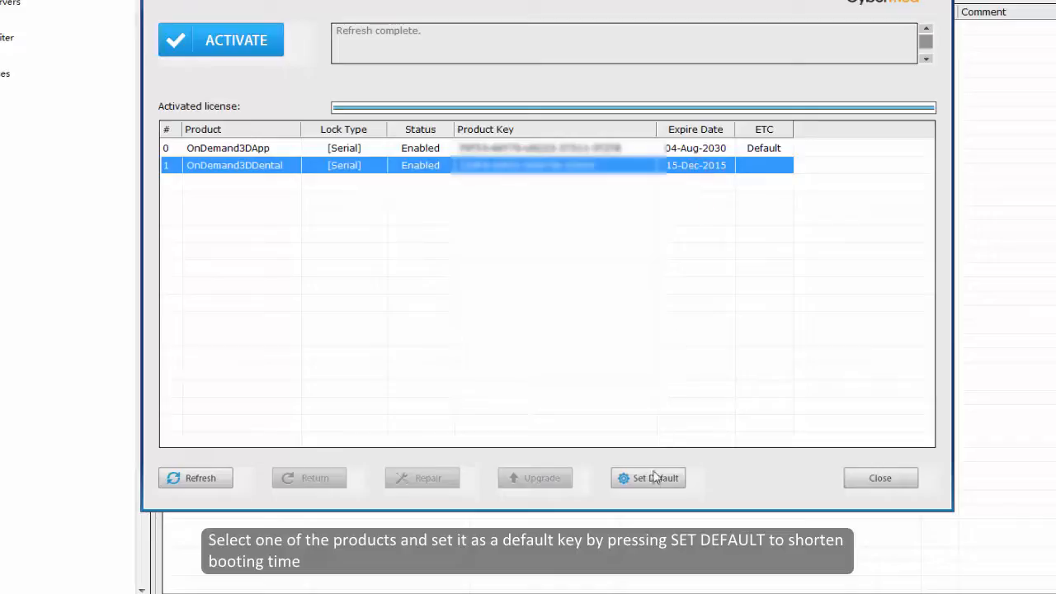
click(648, 478)
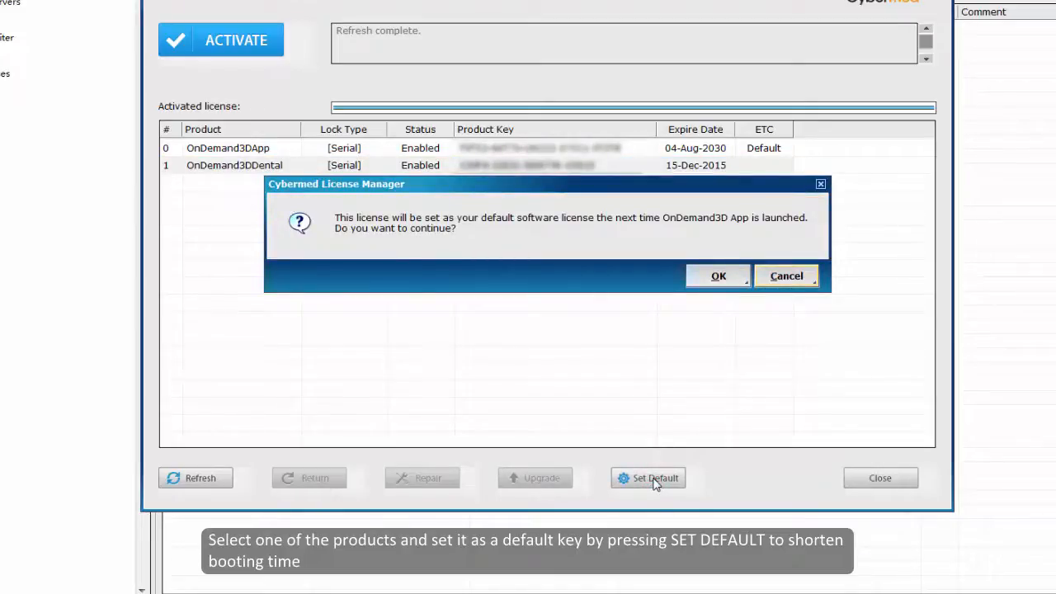
click(717, 276)
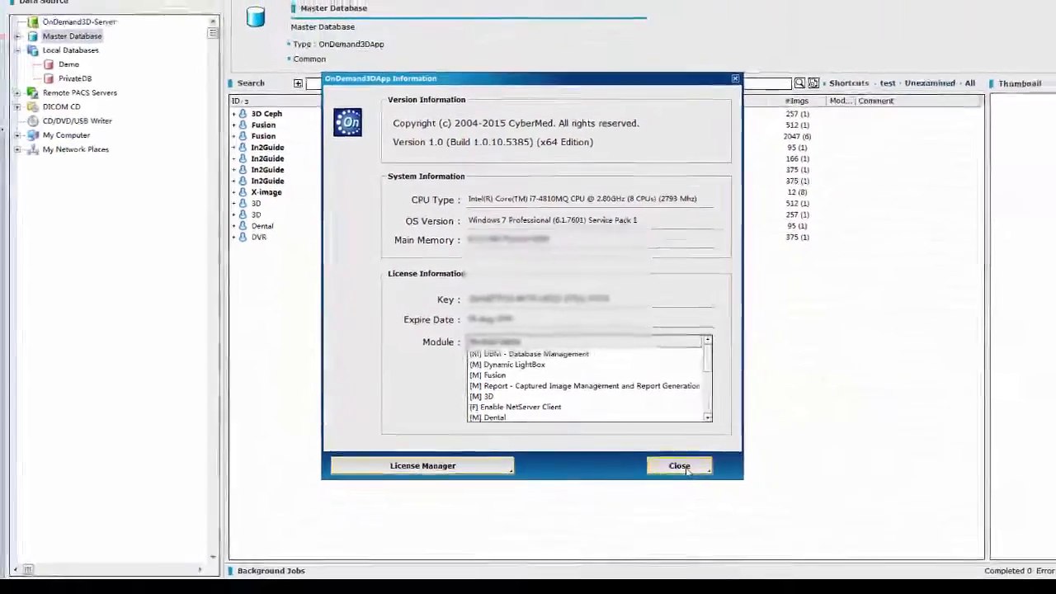
click(678, 465)
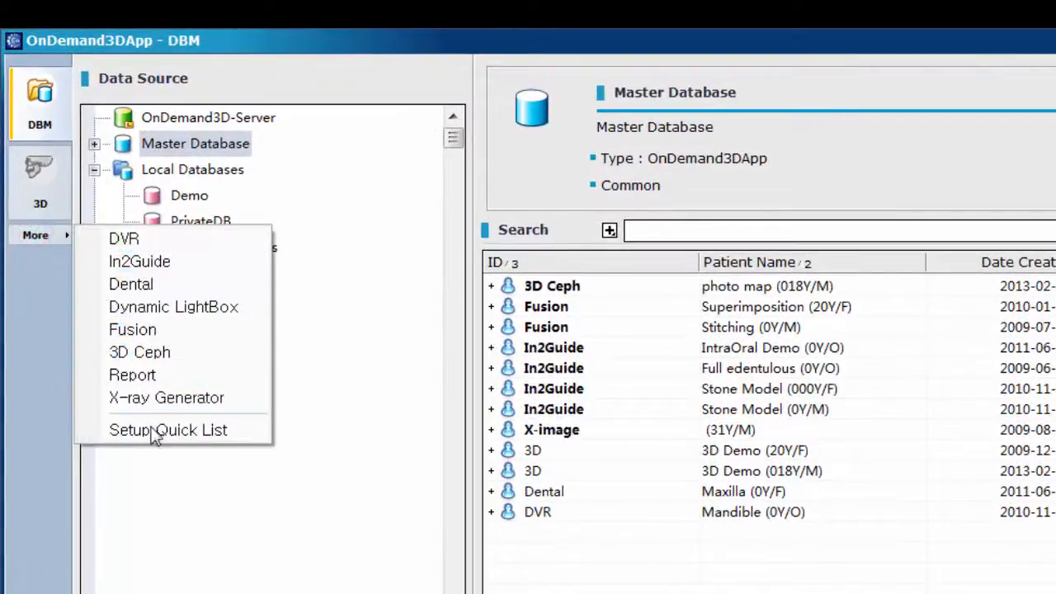
Step: Show the Configure Quick List and Toolbar dialog on its Quick List tab with DBM and 3D
click(168, 429)
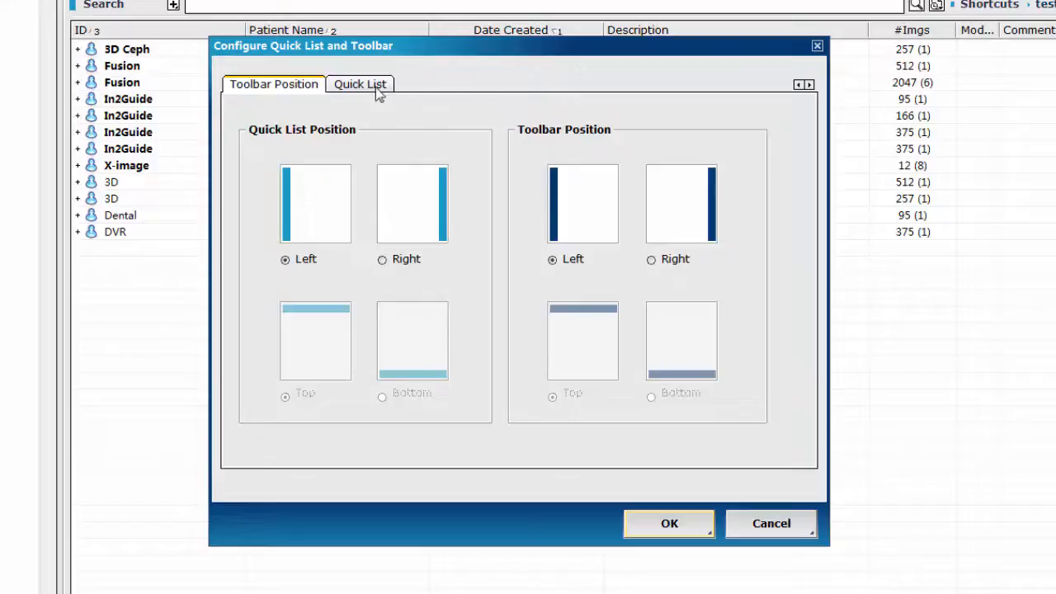
click(360, 84)
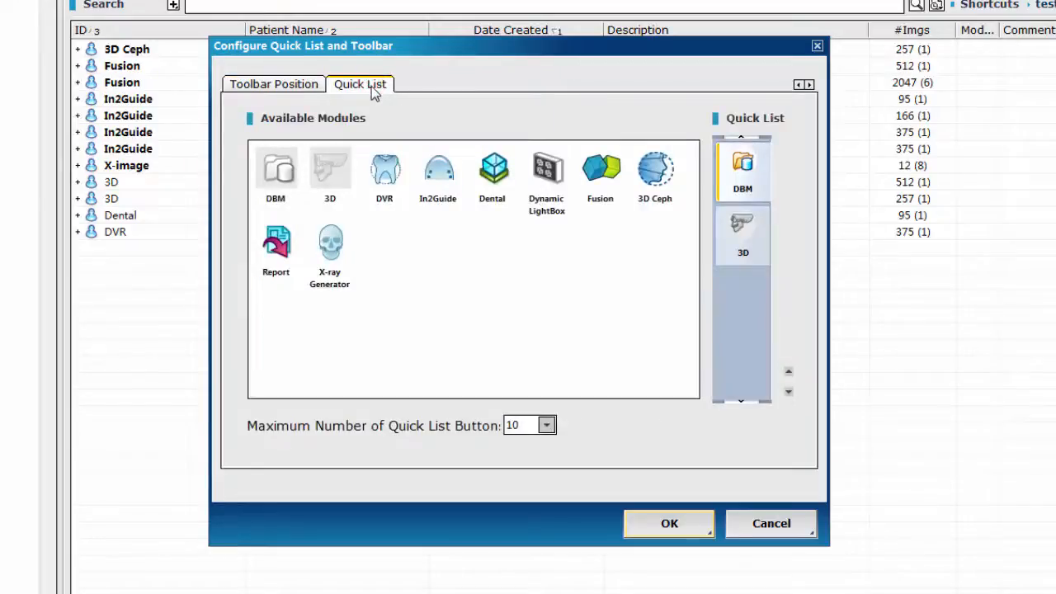
Step: Remove 3D from the Quick List, insert DVR, and apply the DBM/DVR Quick List
right_click(330, 169)
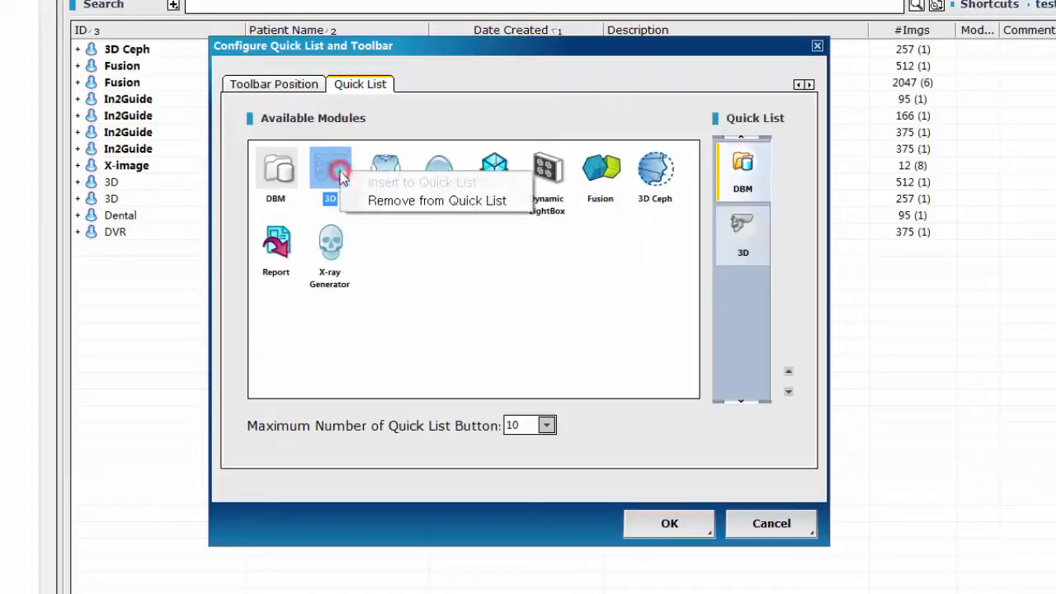
click(436, 199)
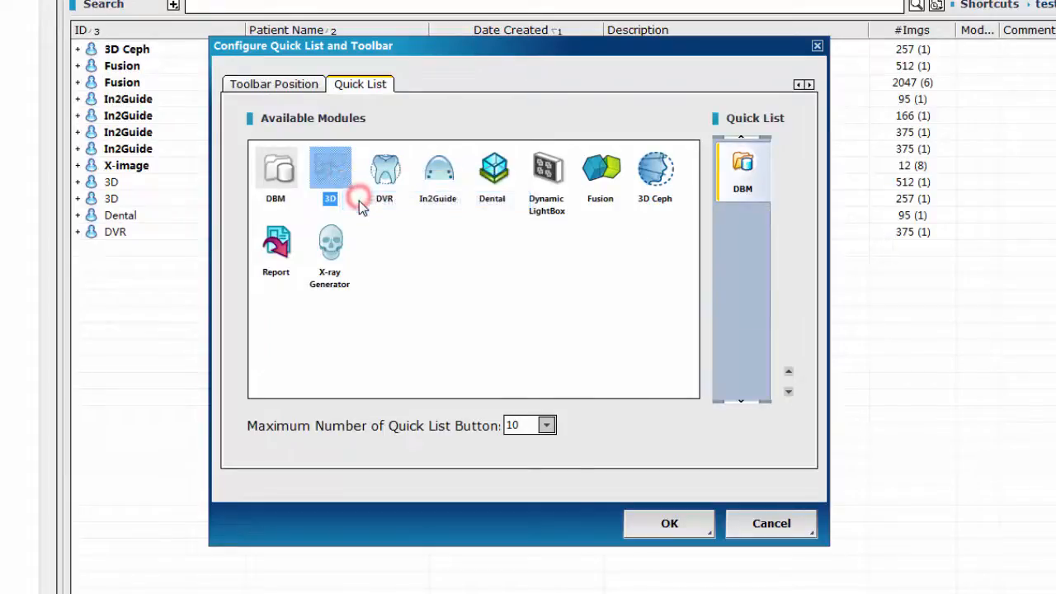
right_click(384, 169)
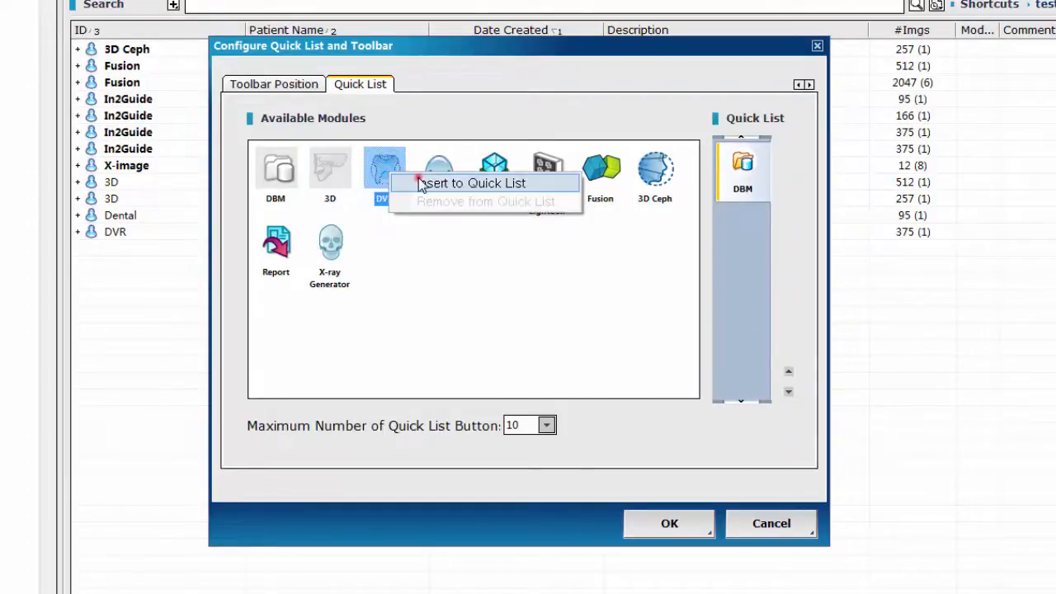
click(473, 182)
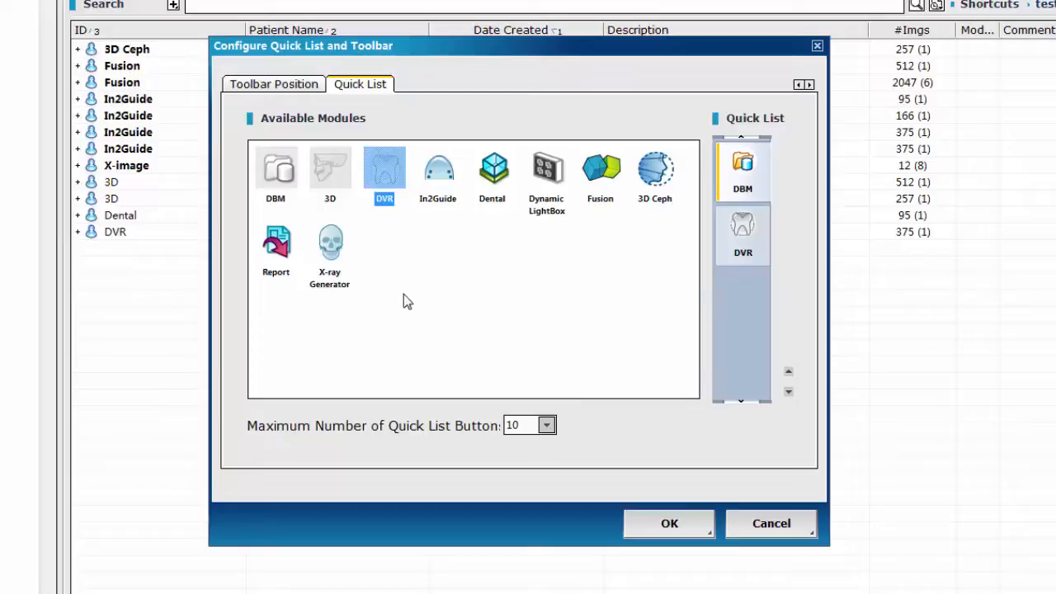
mouse_move(872, 346)
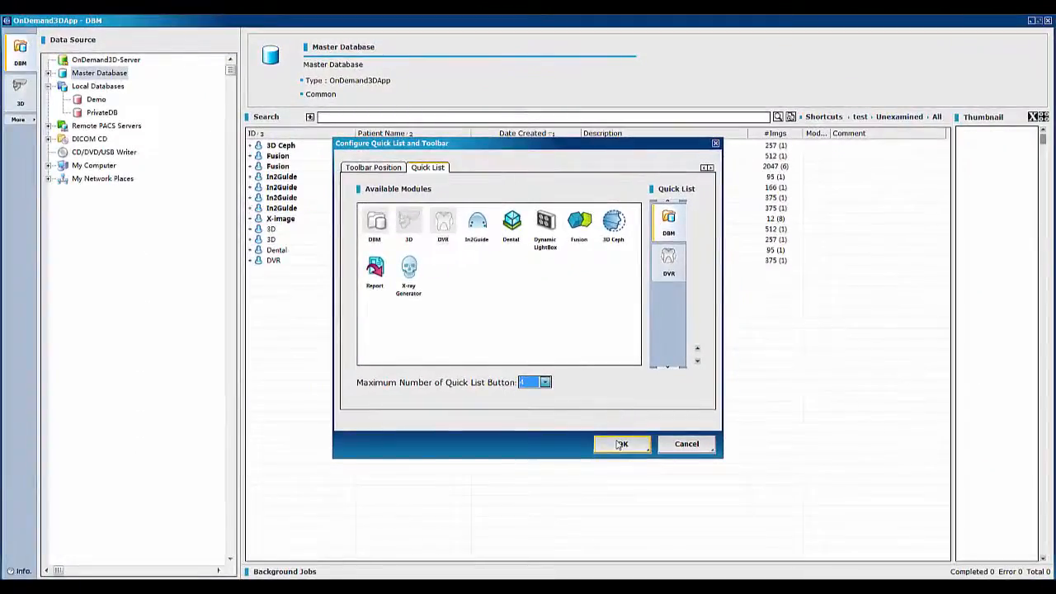
click(621, 443)
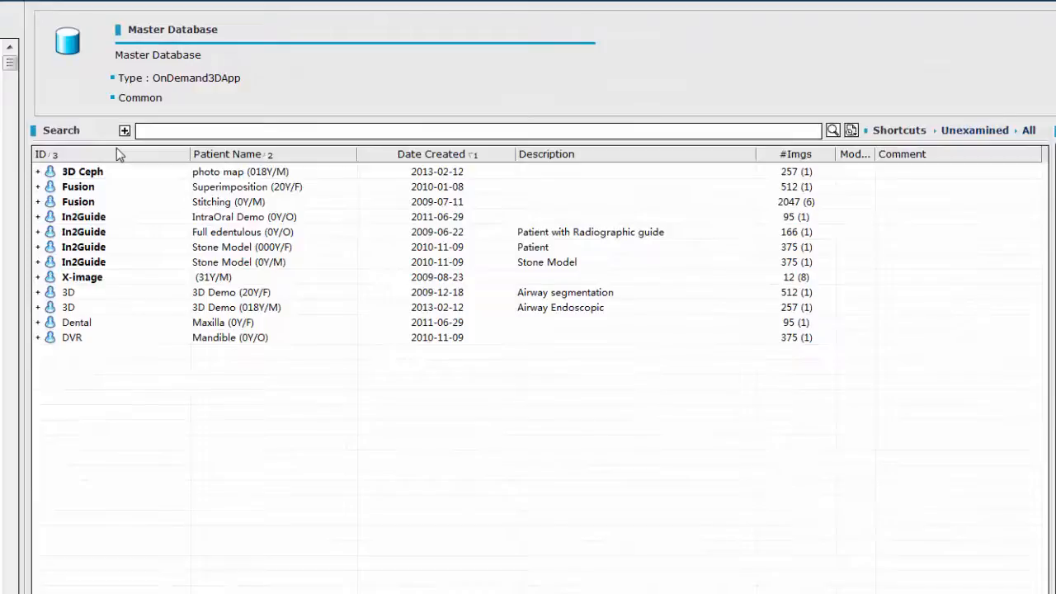
mouse_move(123, 132)
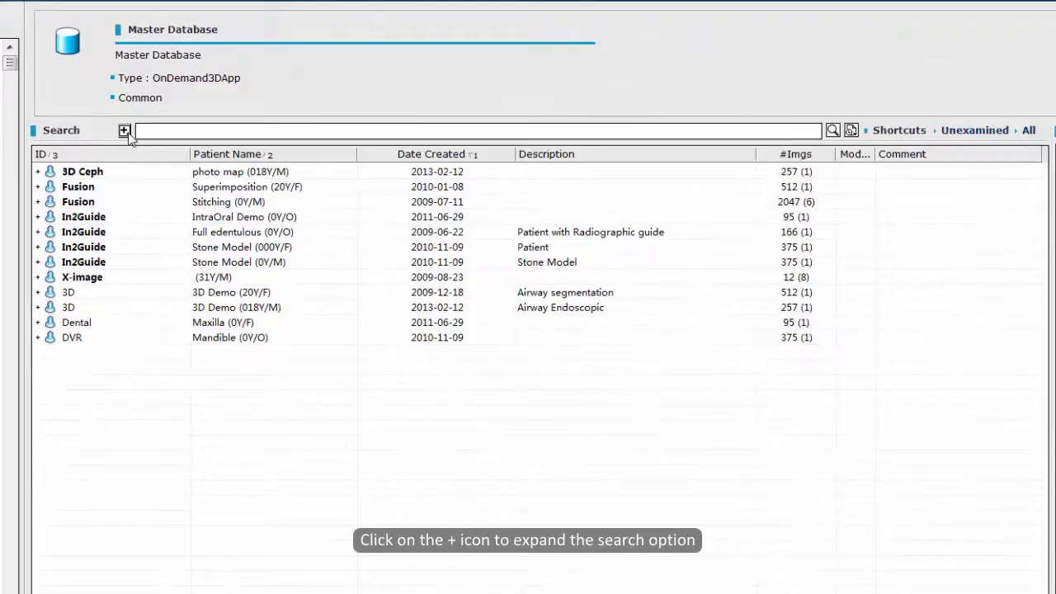
Step: Expand the detailed search fields and bring up the Configure Search-Shortcut Buttons dialog at slot #1
click(124, 131)
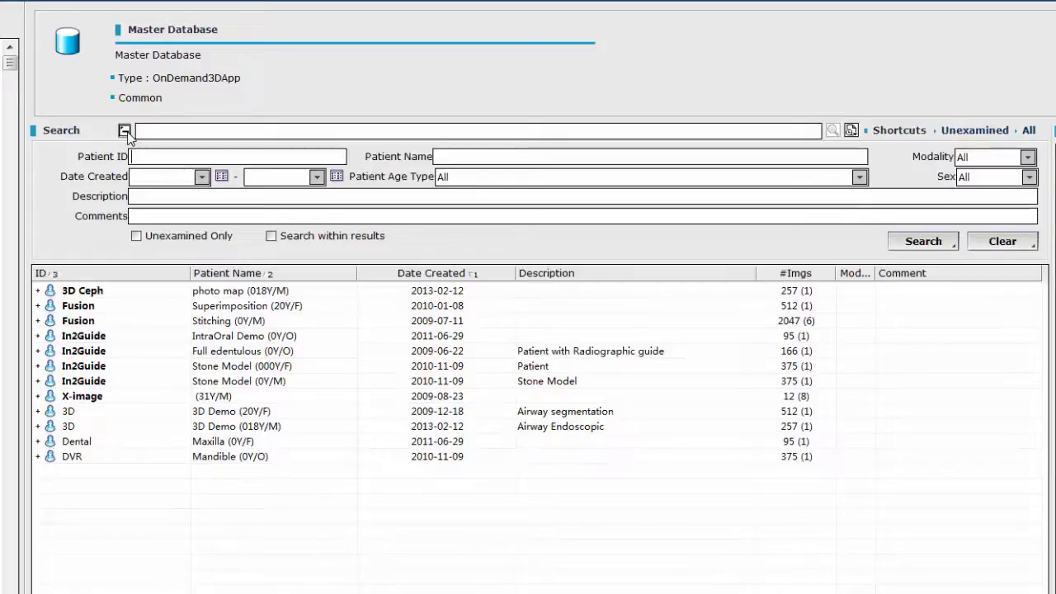
mouse_move(124, 130)
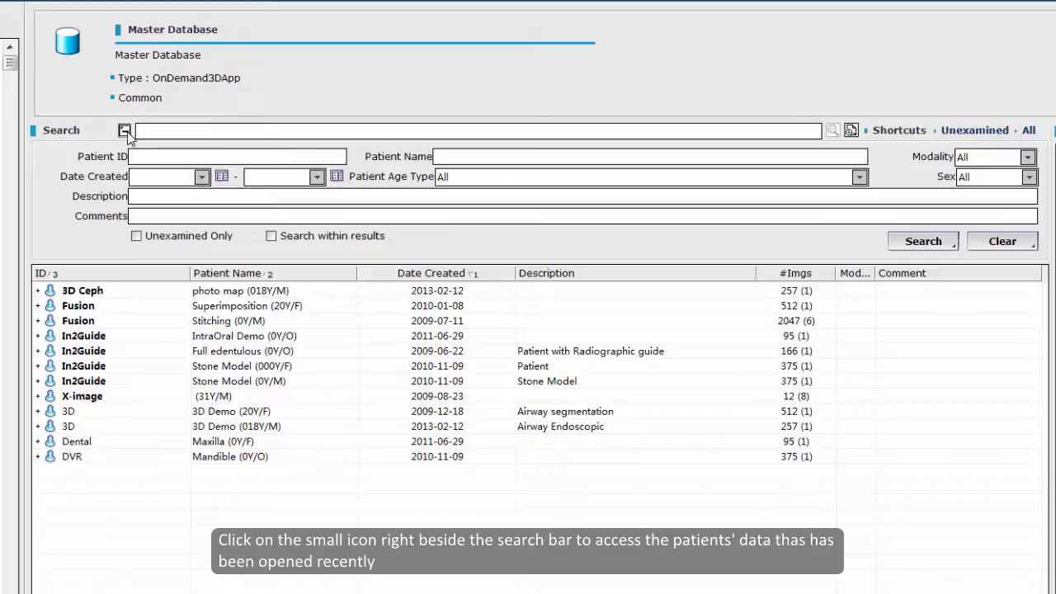
click(850, 130)
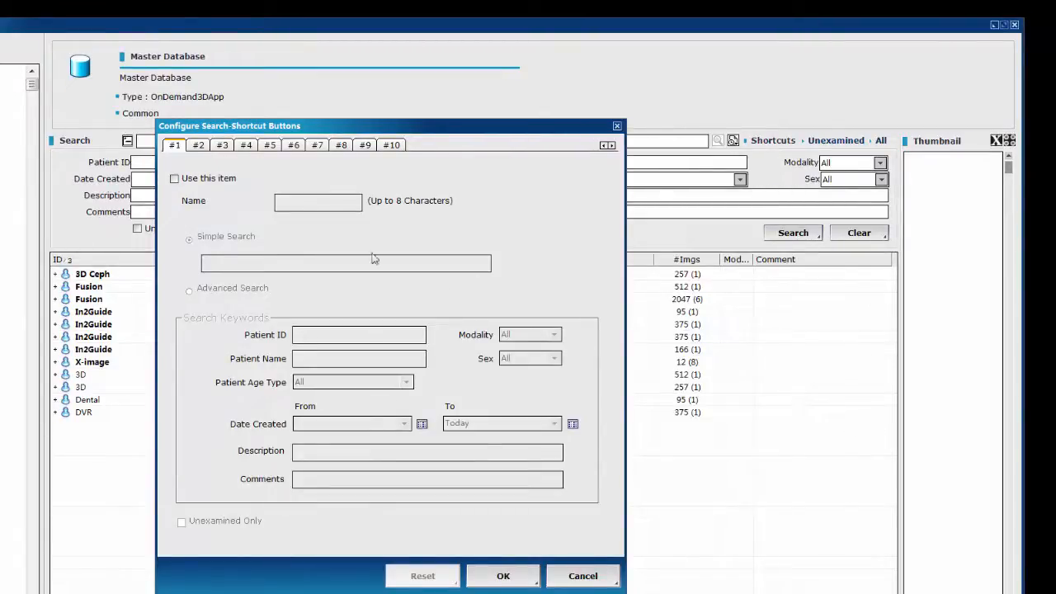
Step: Enable shortcut #1 named '3D Ceph' with simple search '3D Ceph' and save it
click(174, 178)
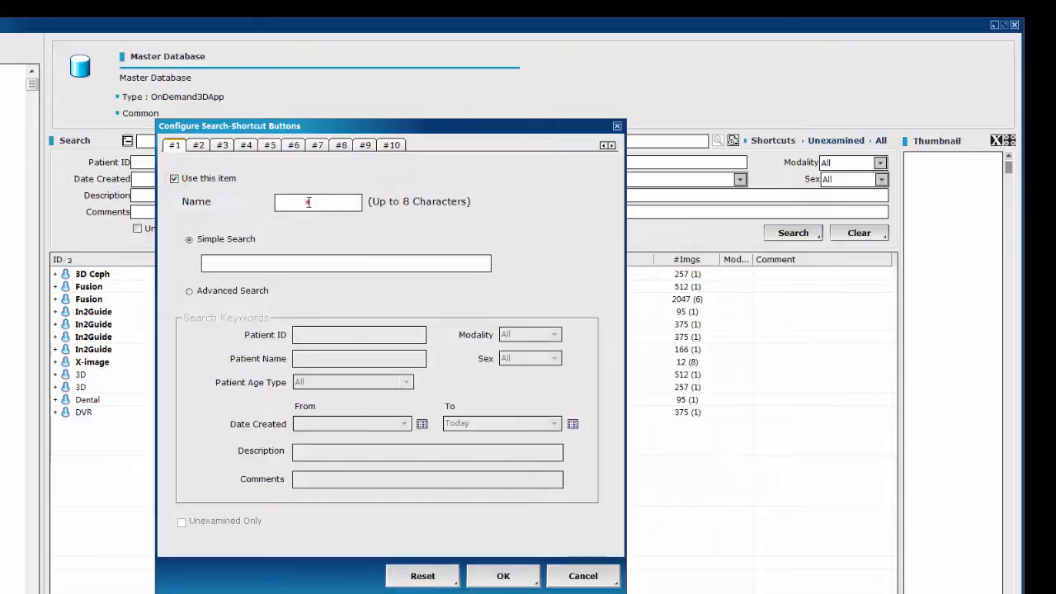
text(3D Ceph)
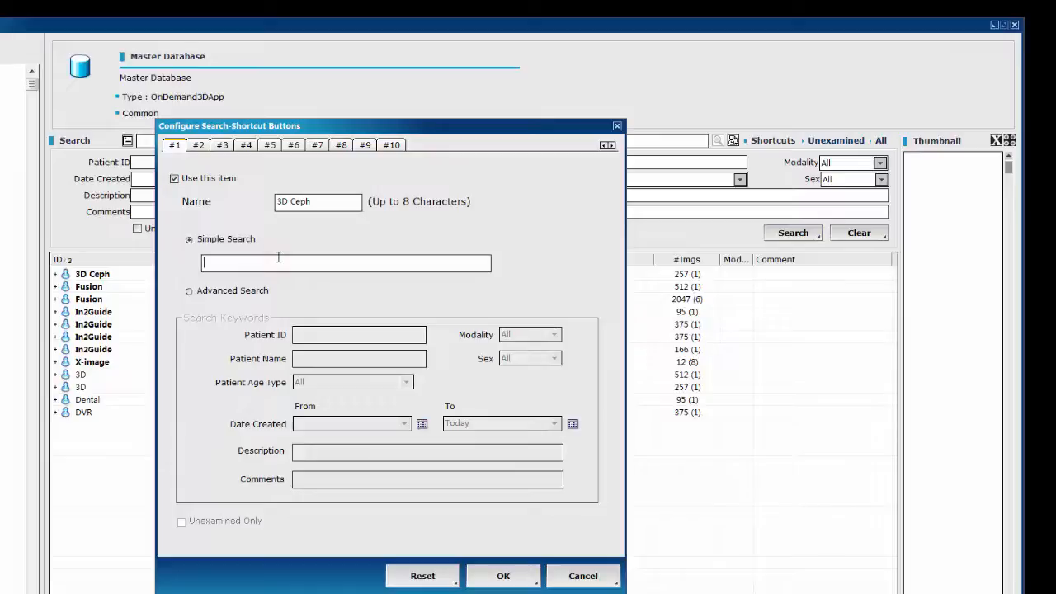
text(3D Ceph)
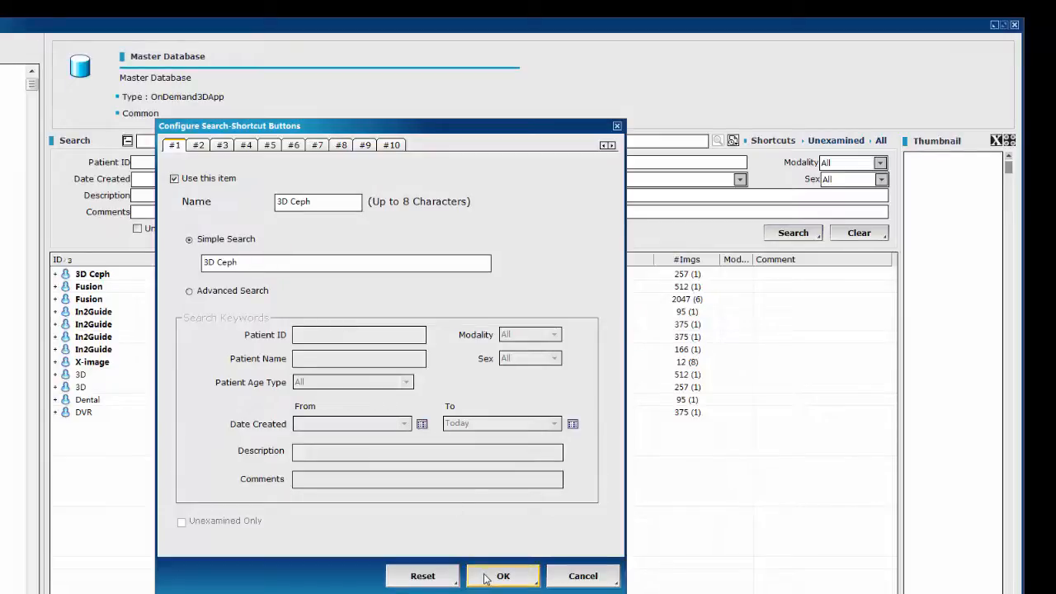
click(502, 575)
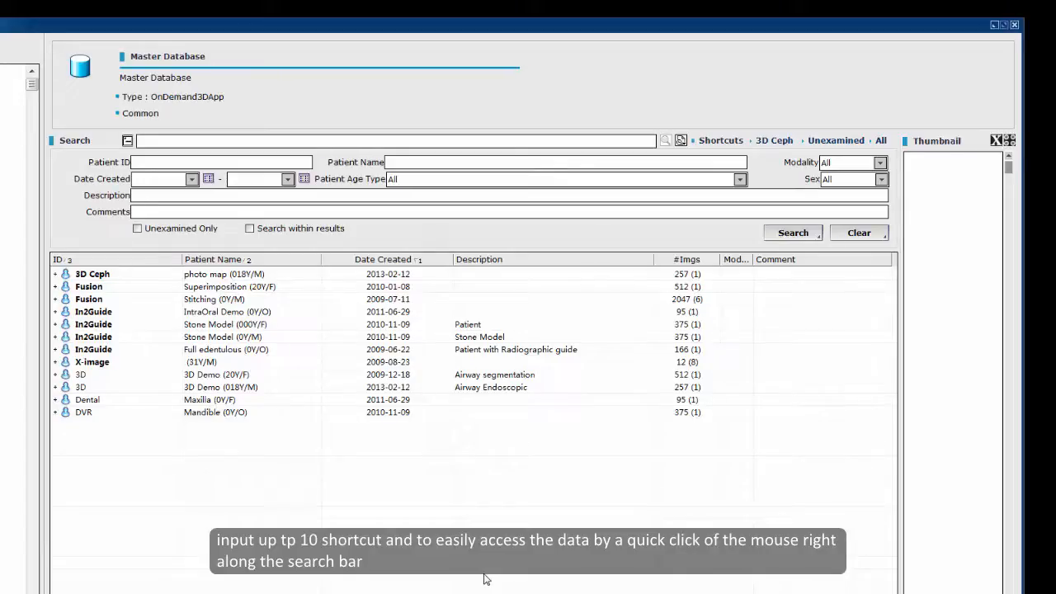
mouse_move(660, 414)
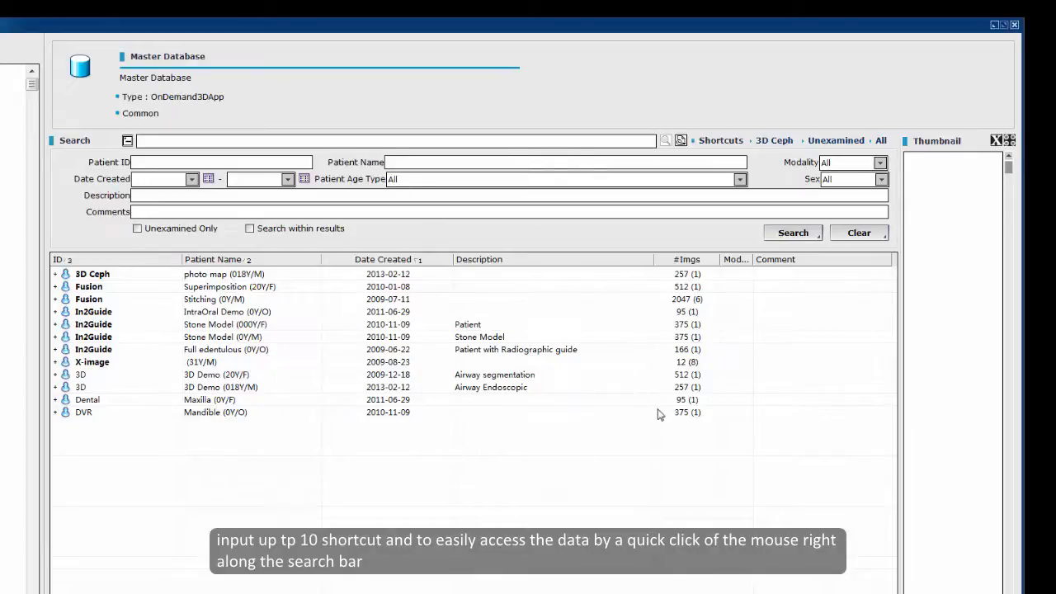
Step: Try the 3D Ceph and Unexamined shortcuts, restore All studies, then tick Unexamined Only
click(772, 140)
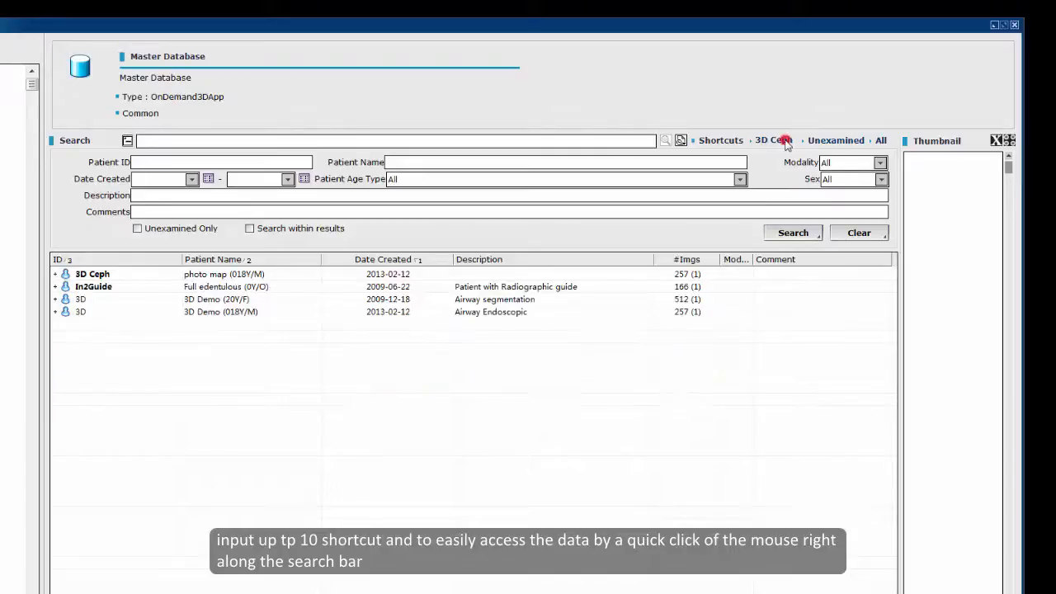
click(835, 141)
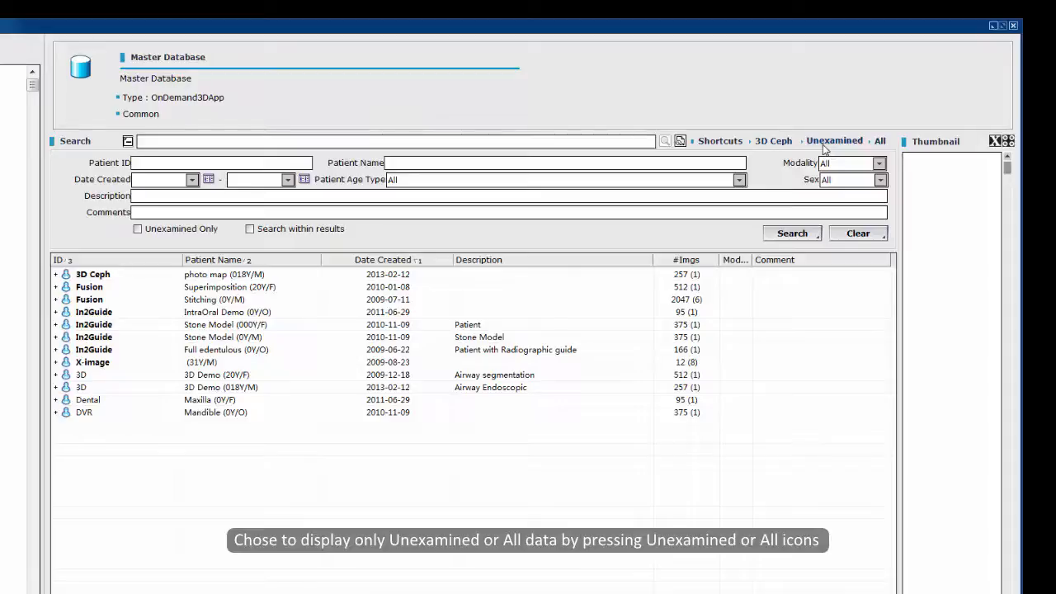
click(834, 141)
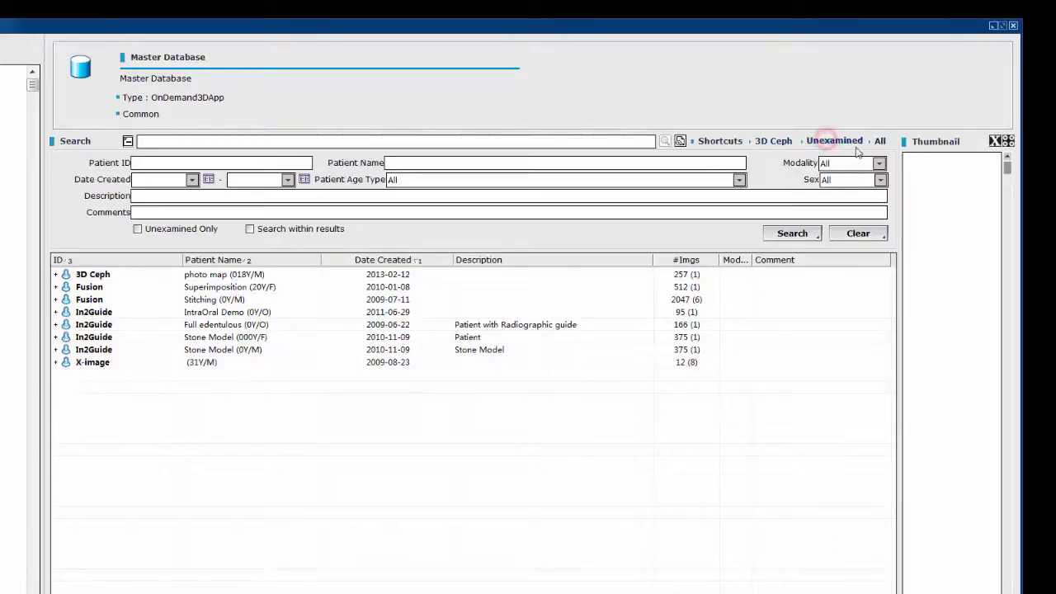
click(879, 140)
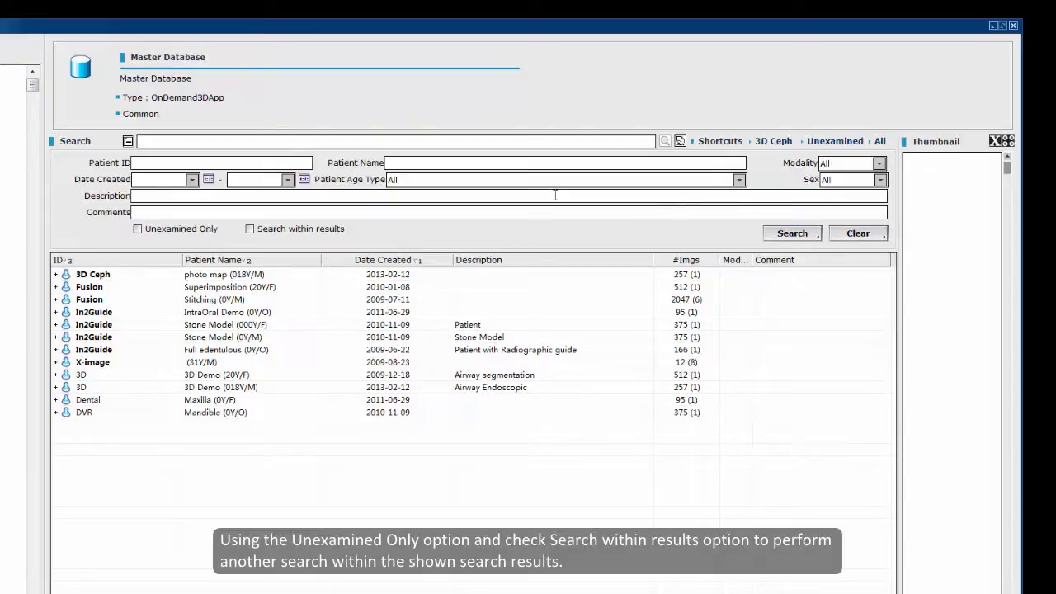
click(249, 229)
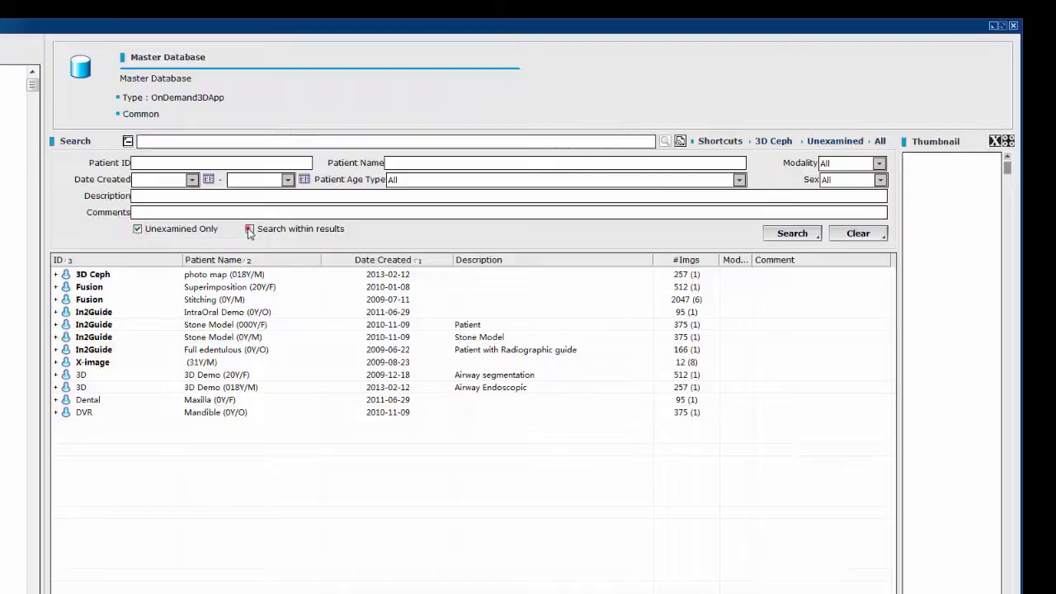